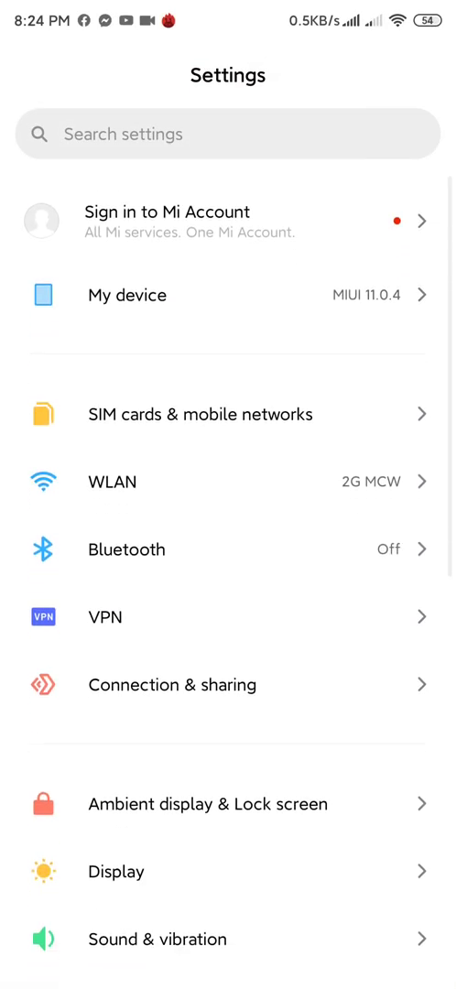
# Show the My device page listing MIUI 11.0.4 Stable, model, name and 256 GB storage
pyautogui.click(127, 294)
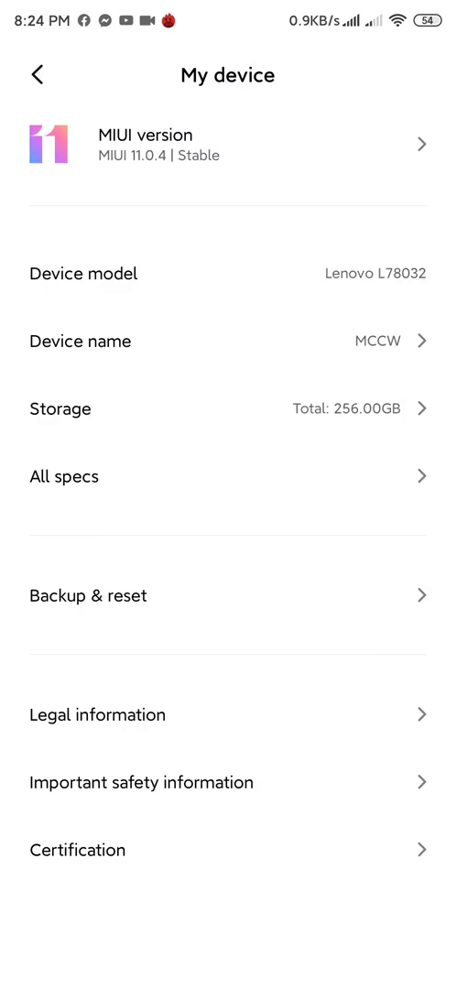
# Pull down the notification shade showing quick toggles, Wi-Fi on and 1.51 GB data used
pyautogui.click(36, 73)
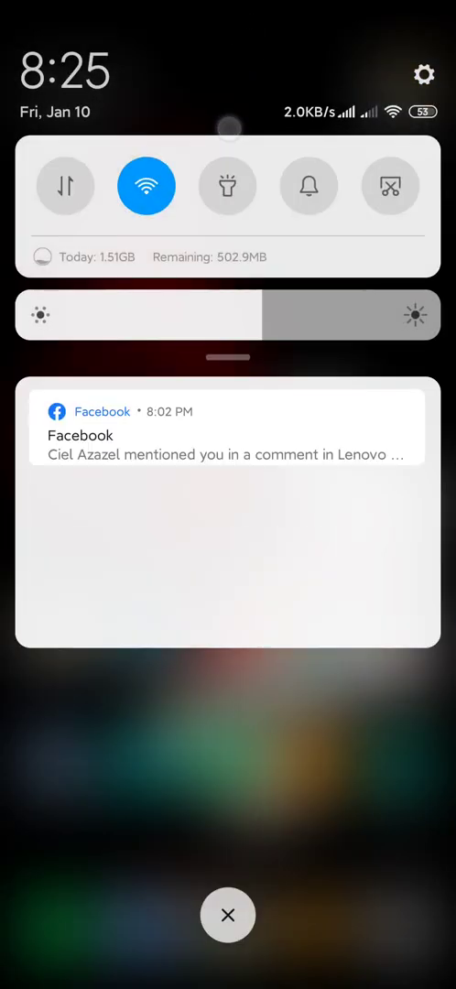
# Dismiss the shade, lock the phone and unlock it past the betta-fish lock screen to home
pyautogui.click(429, 73)
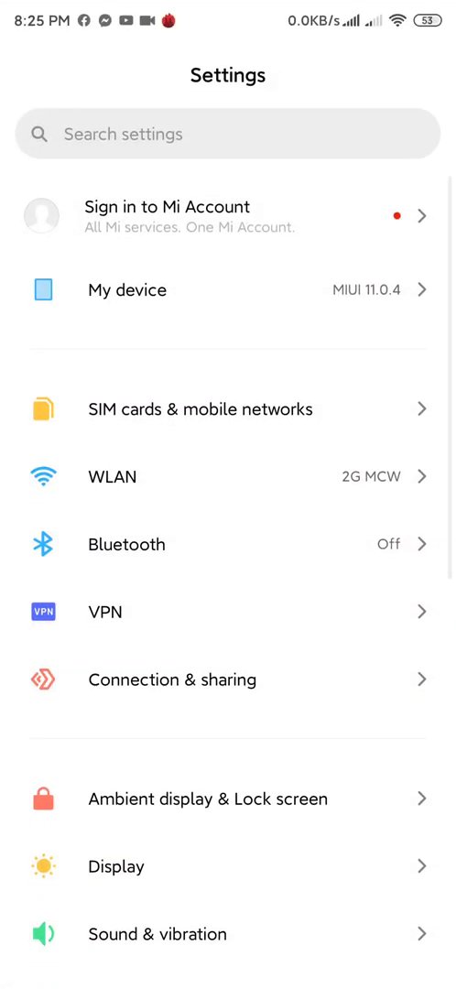
pyautogui.scroll(-3)
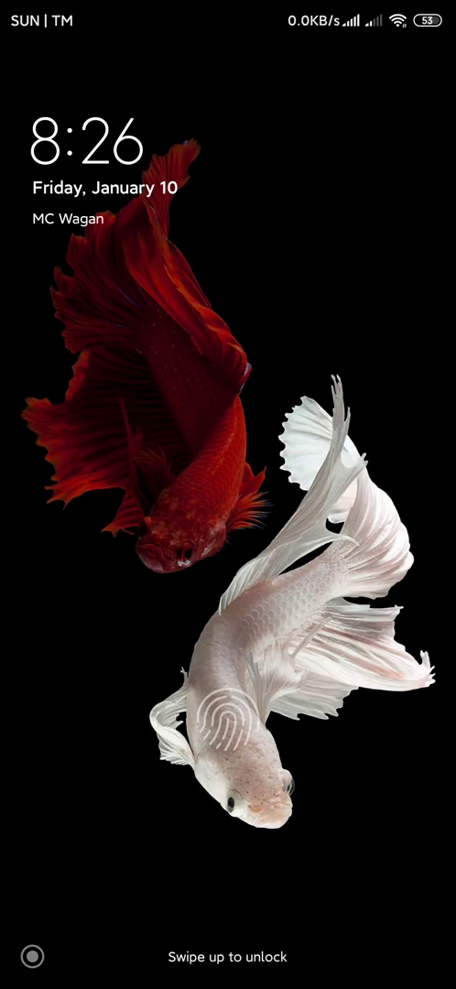
pyautogui.click(223, 725)
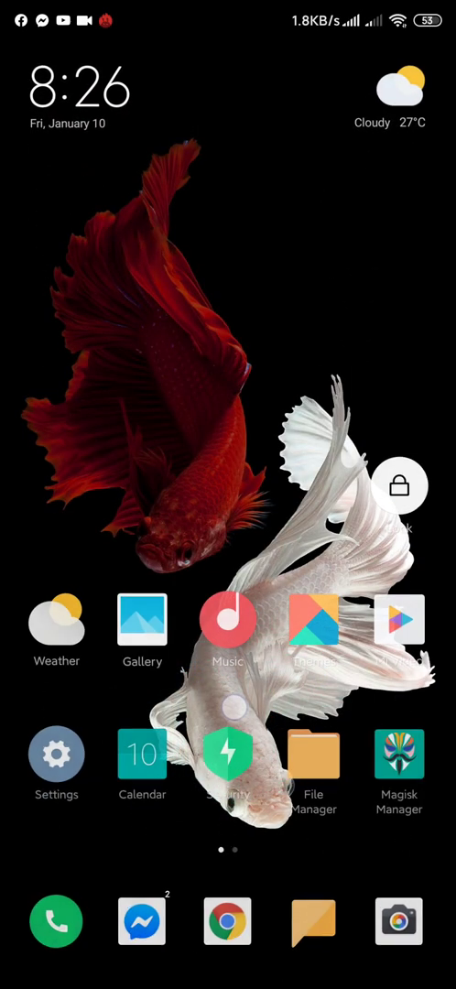
pyautogui.click(399, 483)
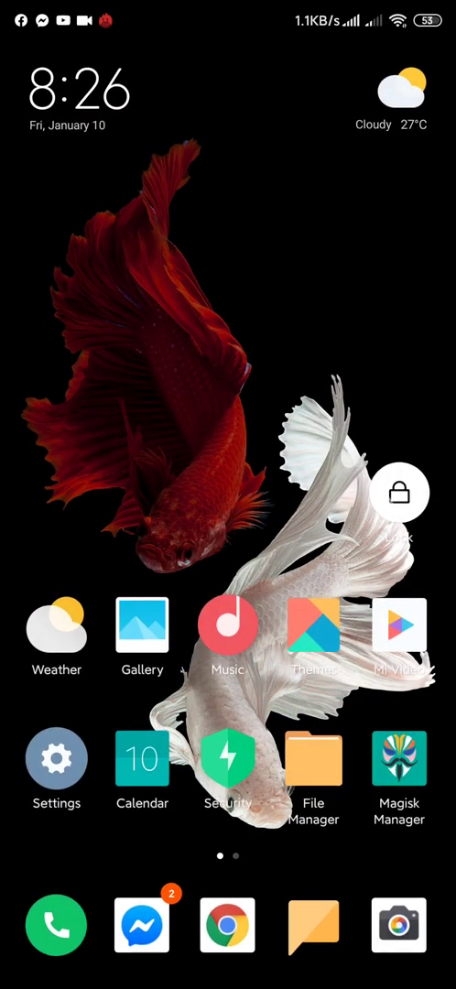
pyautogui.click(396, 491)
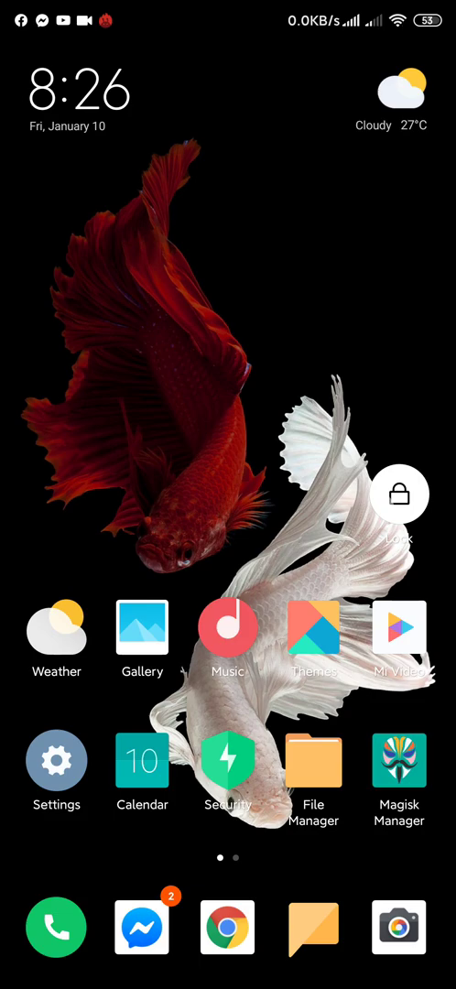
pyautogui.scroll(-3)
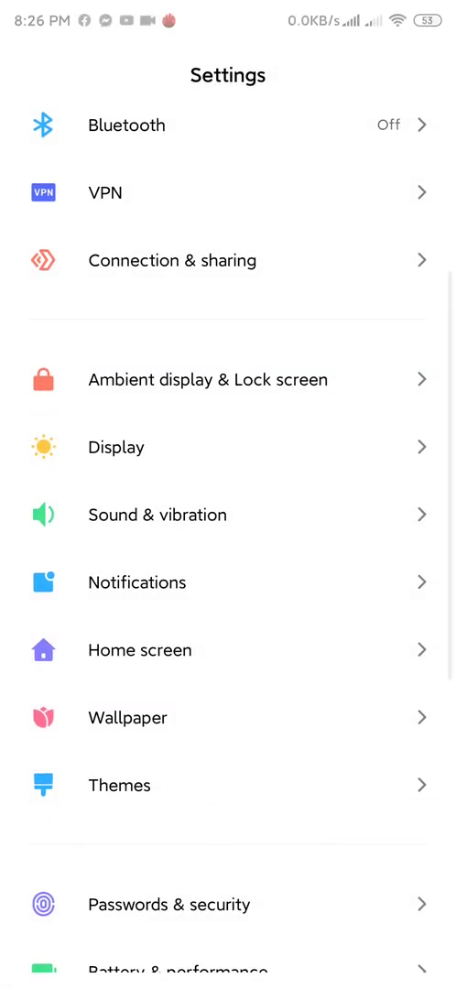
pyautogui.click(169, 905)
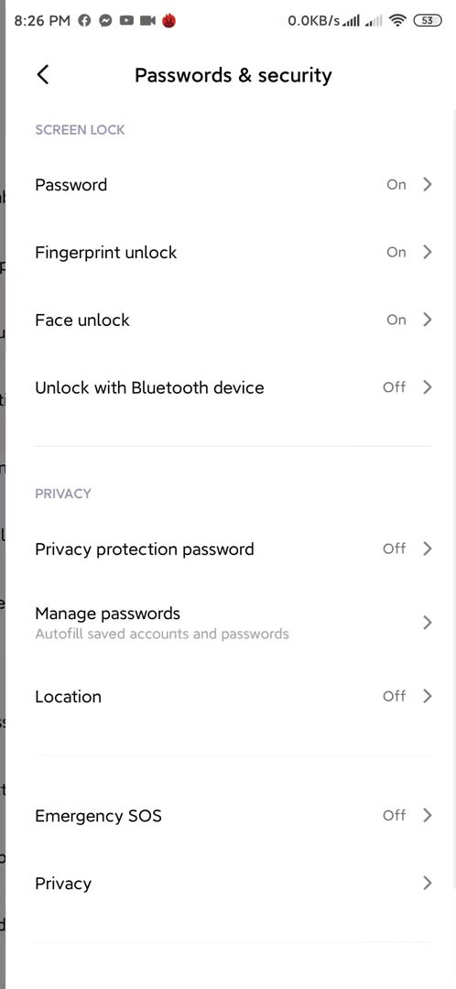
pyautogui.click(107, 252)
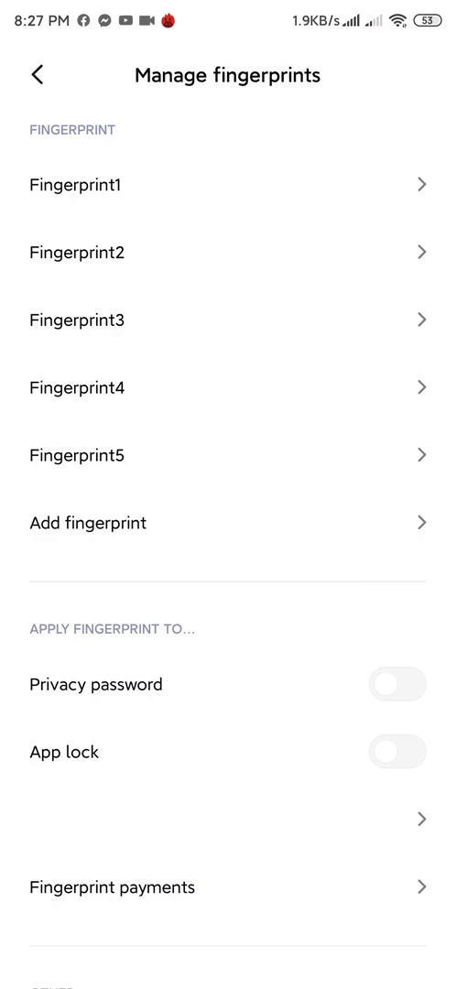
pyautogui.scroll(-3)
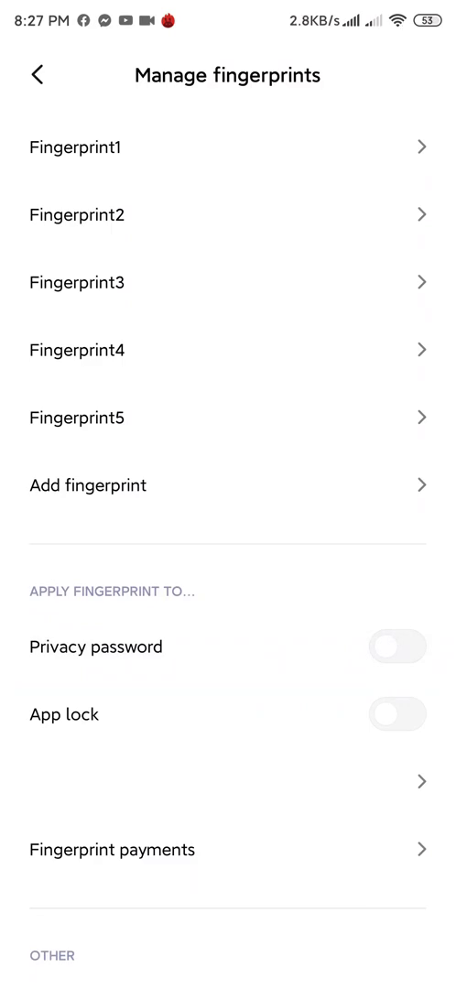
pyautogui.press('HOME')
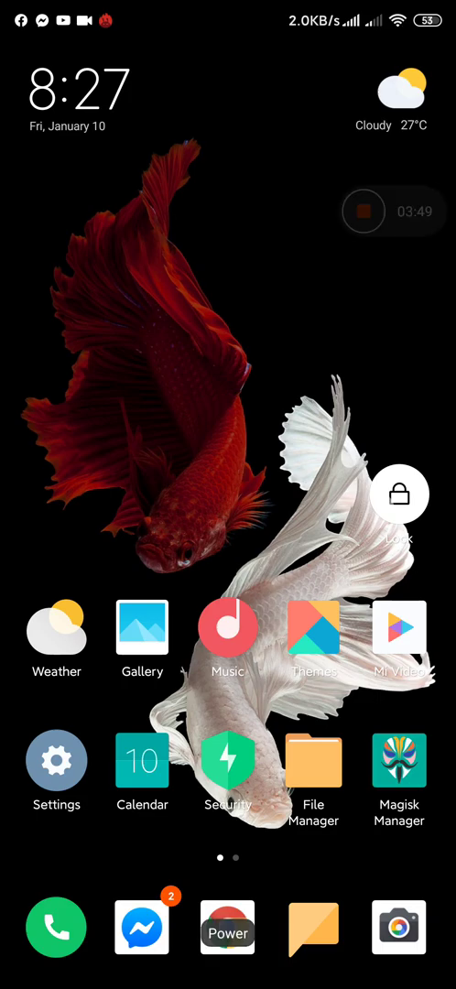
pyautogui.click(399, 494)
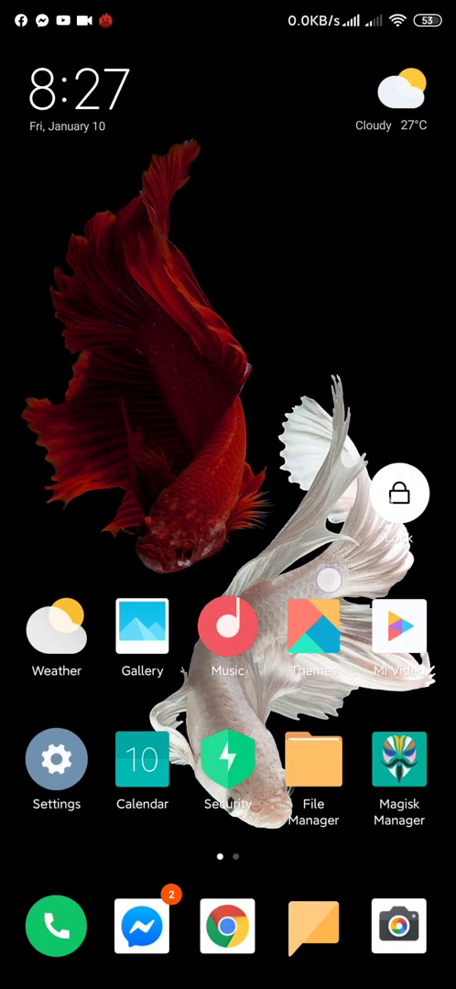
pyautogui.click(400, 492)
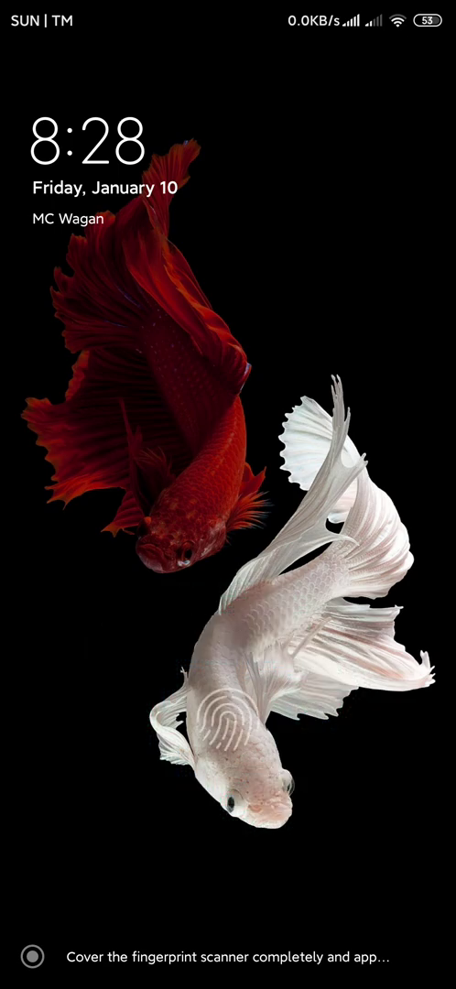
pyautogui.click(216, 717)
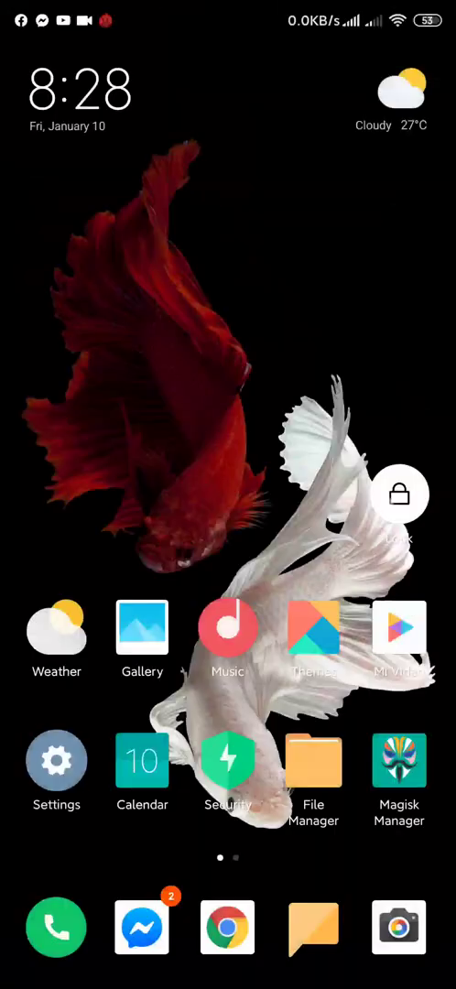
pyautogui.click(399, 492)
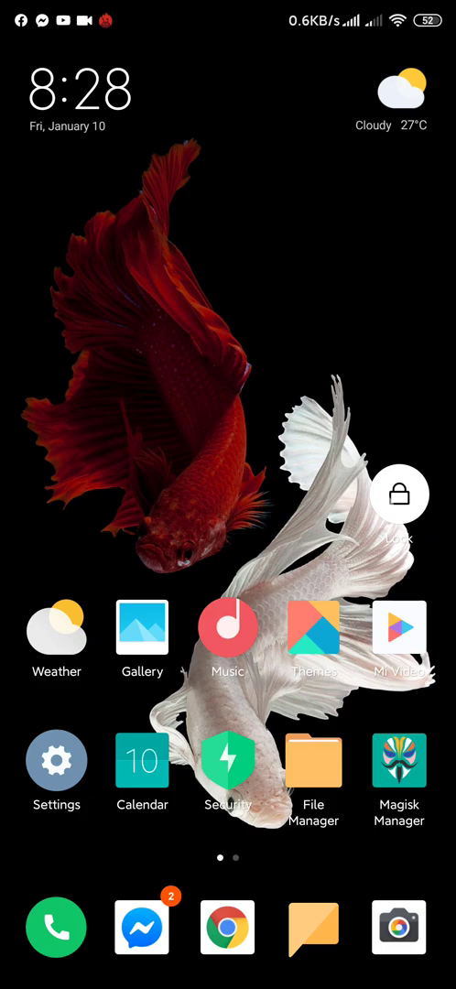
pyautogui.click(55, 758)
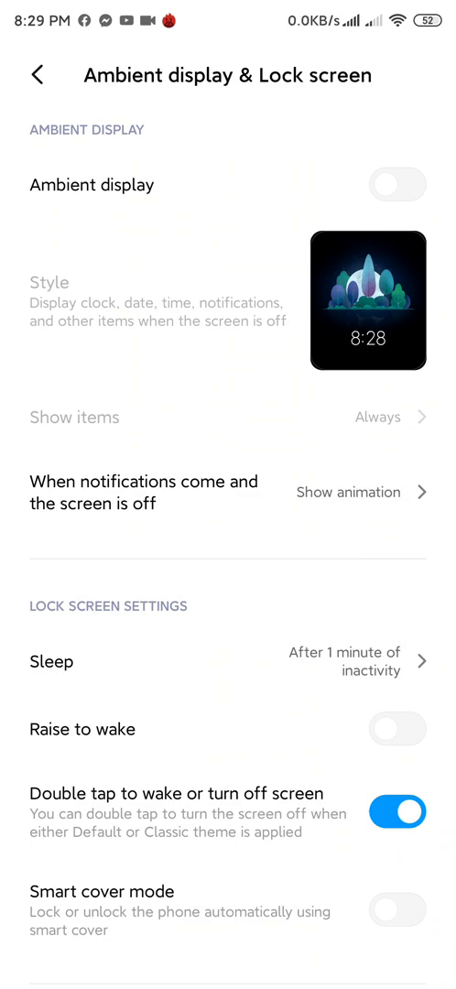
# Toggle Ambient display on to preview it, switch it off again and return to the Settings list
pyautogui.click(397, 183)
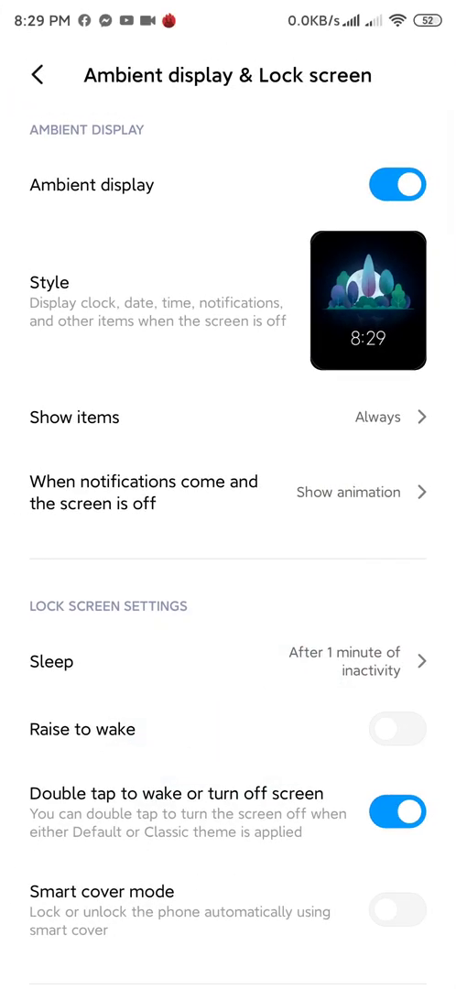
pyautogui.click(396, 183)
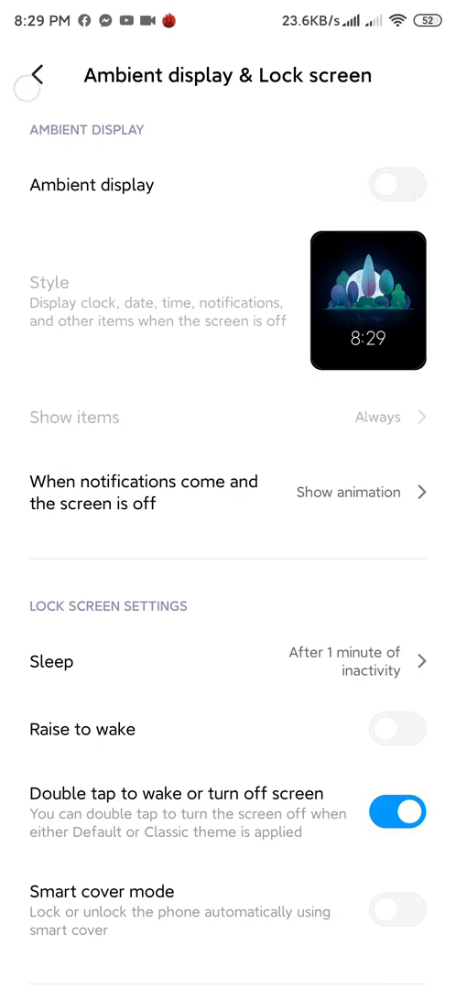
pyautogui.click(33, 71)
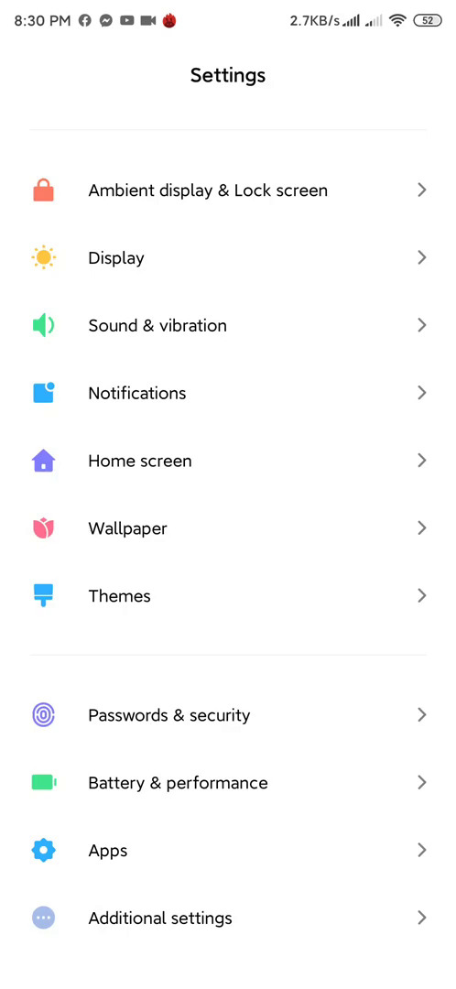
# Exit Settings back toward the home screen, landing on the betta-fish lock screen
pyautogui.press('HOME')
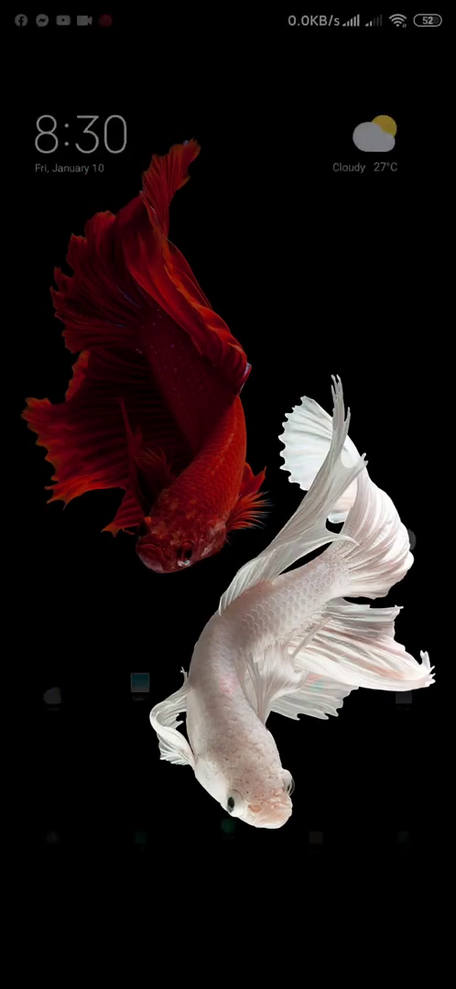
pyautogui.scroll(3)
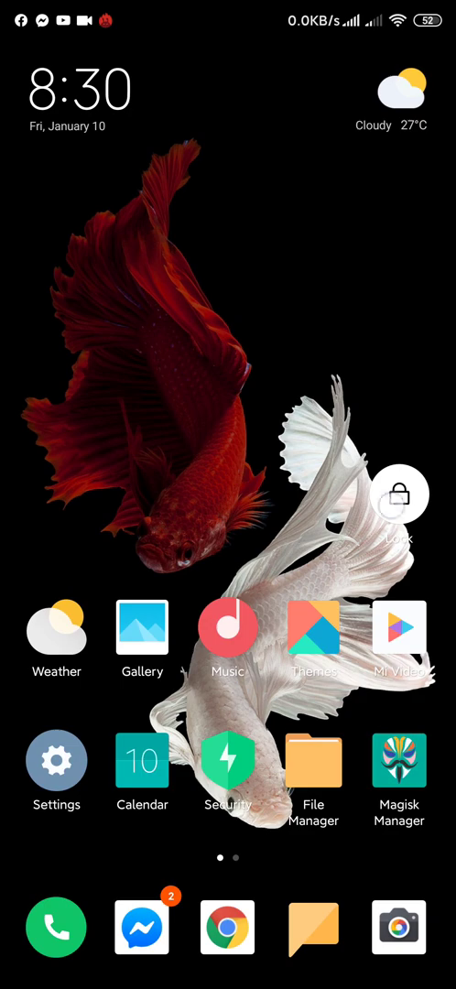
pyautogui.click(399, 494)
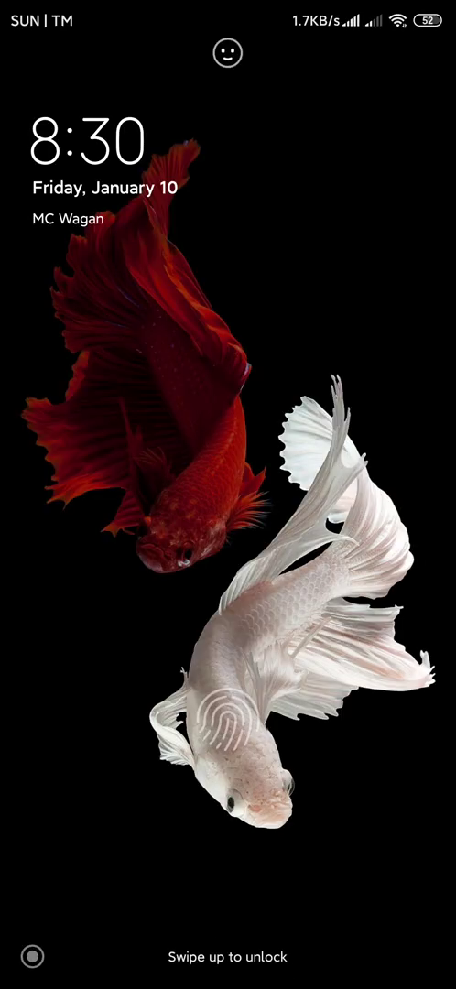
pyautogui.click(222, 729)
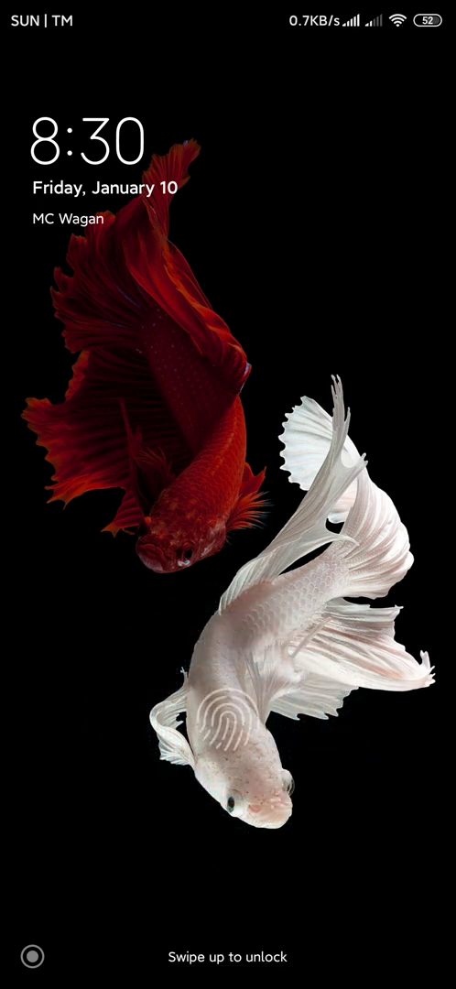
pyautogui.click(224, 724)
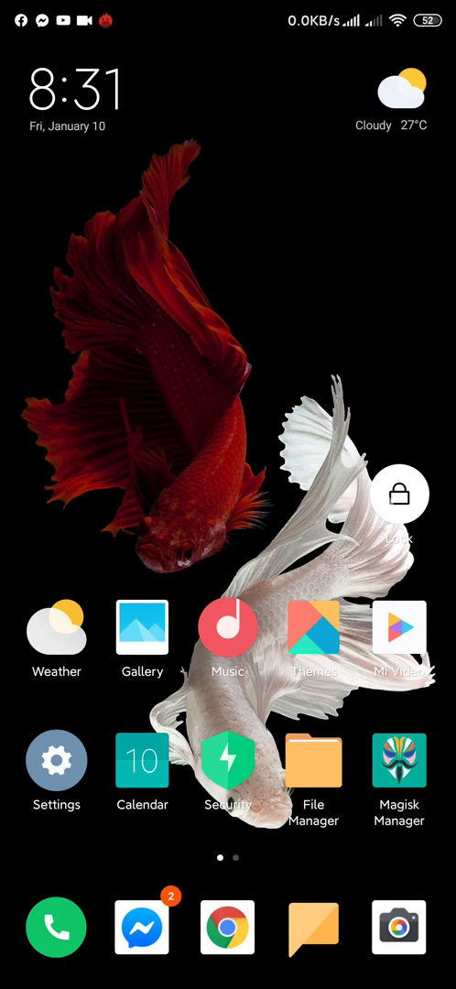
pyautogui.click(399, 492)
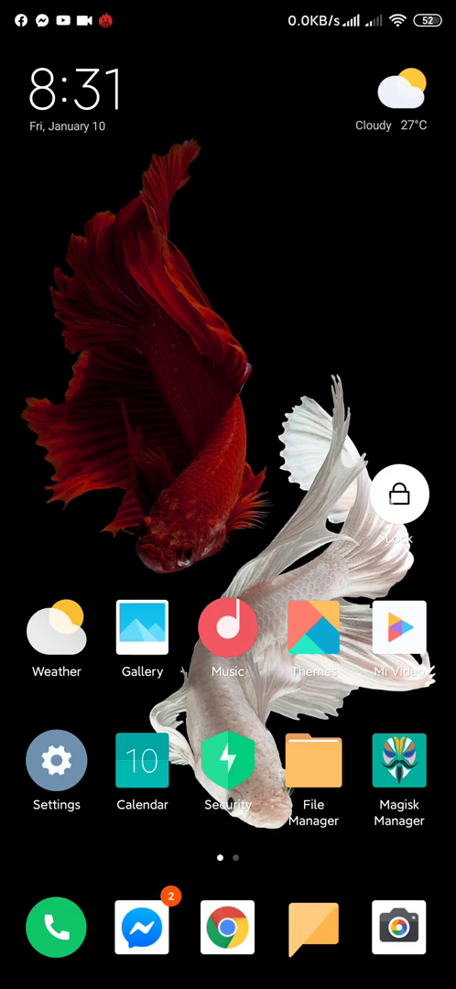
# Keep the home screen in view while the ongoing call timer runs around ten seconds
pyautogui.hscroll(-3)
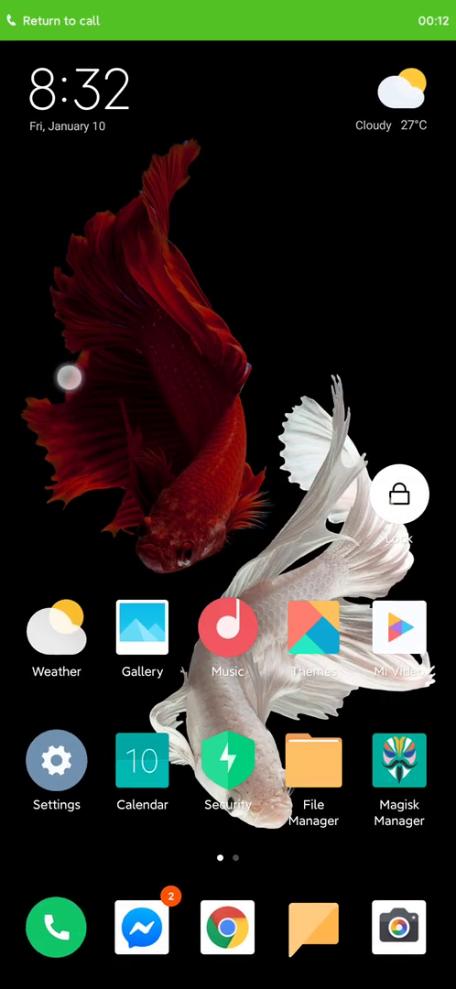
# Return to the call, hang up at about 19 seconds and get back to the home screen
pyautogui.click(59, 18)
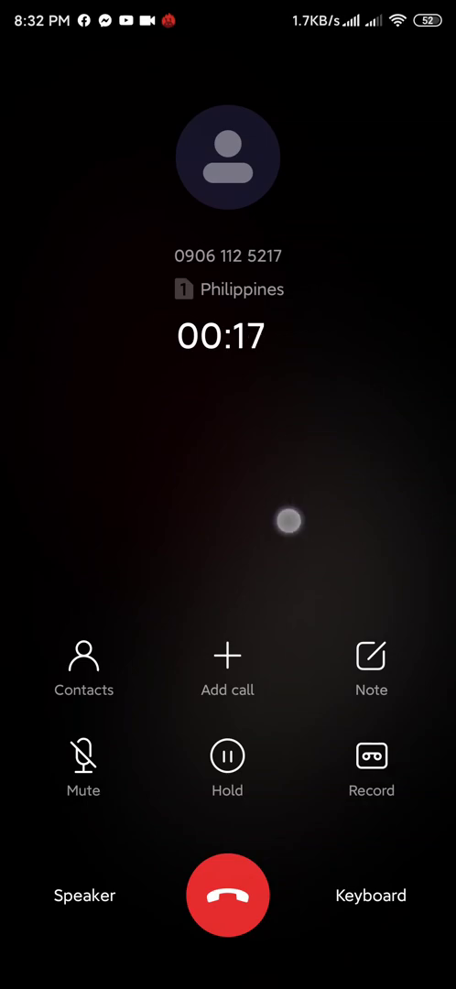
pyautogui.click(227, 897)
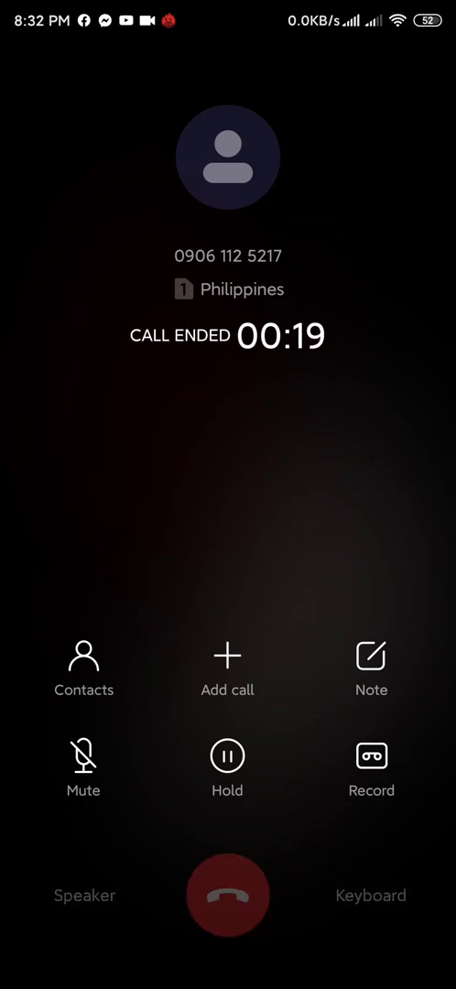
pyautogui.click(227, 895)
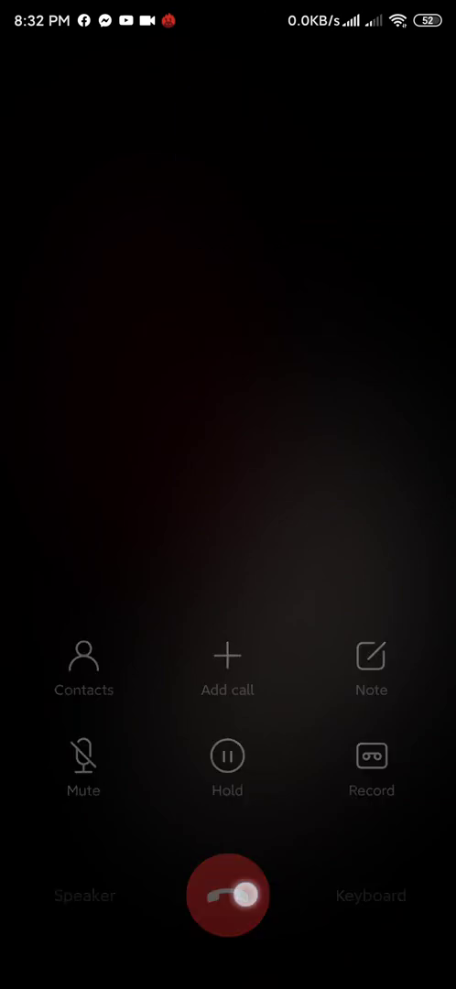
pyautogui.click(227, 898)
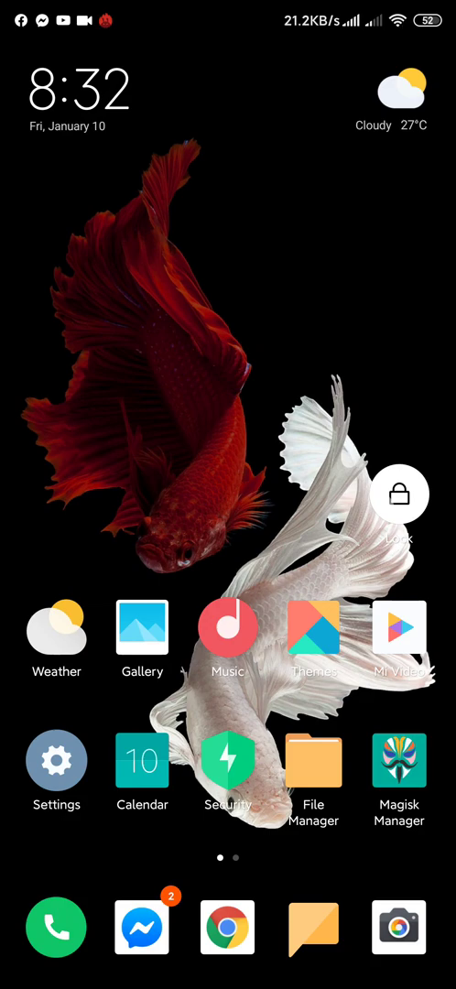
# Enable Dark mode from the Control Center and clear the notifications, closing the panel
pyautogui.scroll(-3)
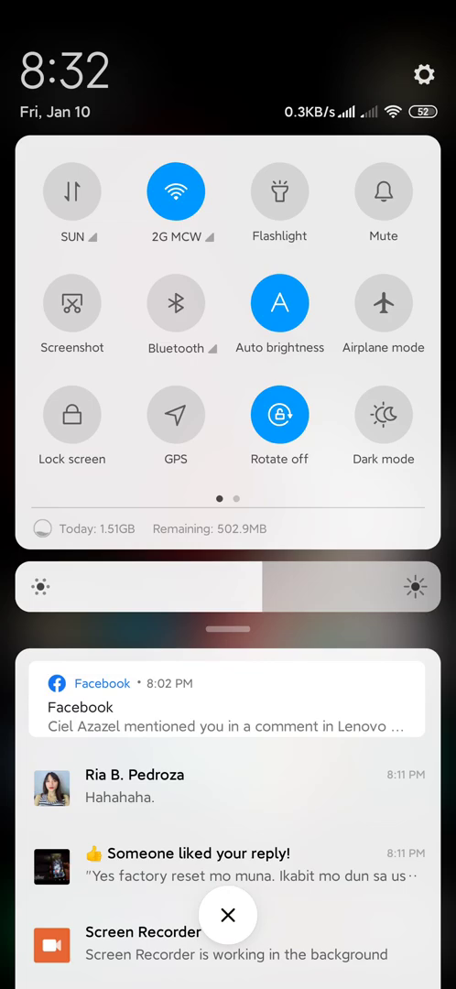
pyautogui.click(385, 414)
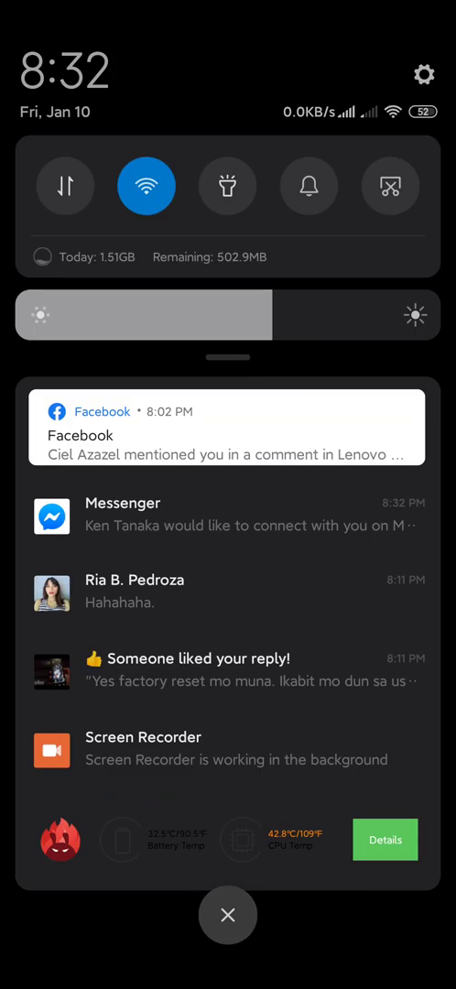
pyautogui.click(227, 915)
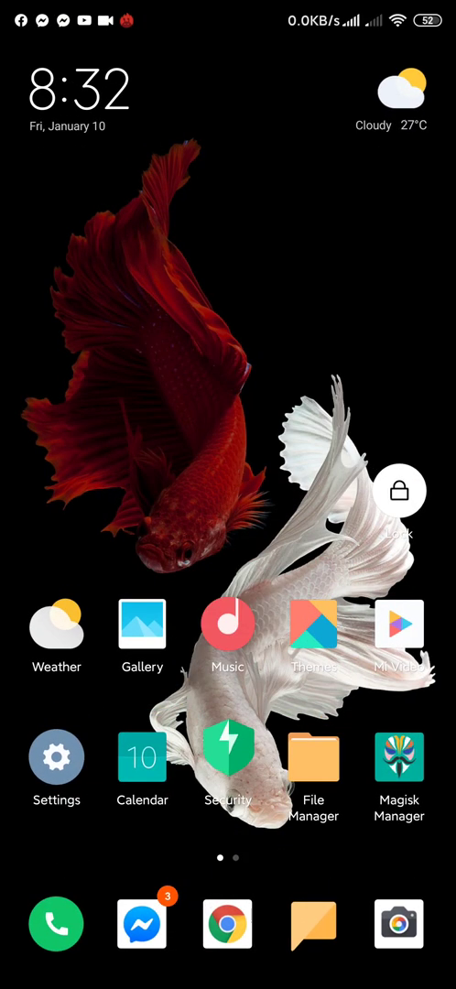
# Go to the second launcher page and launch Camera, reaching its settings page
pyautogui.hscroll(-3)
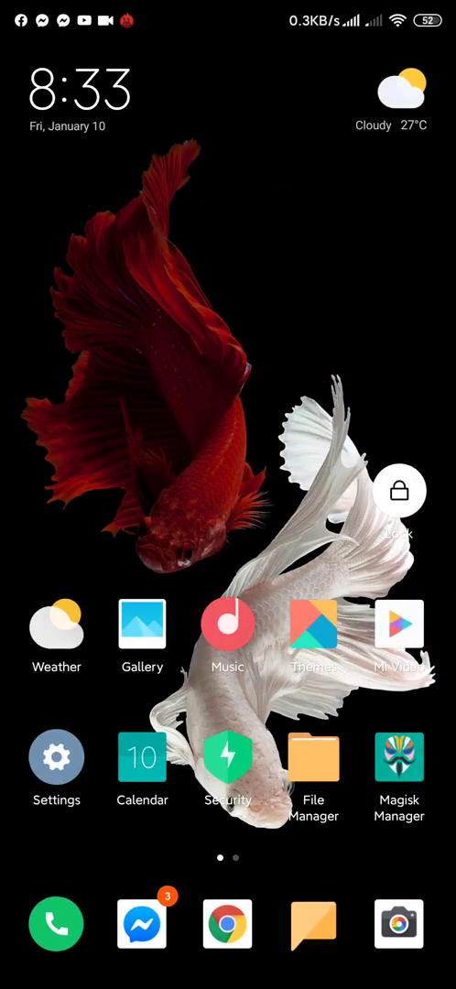
pyautogui.hscroll(-3)
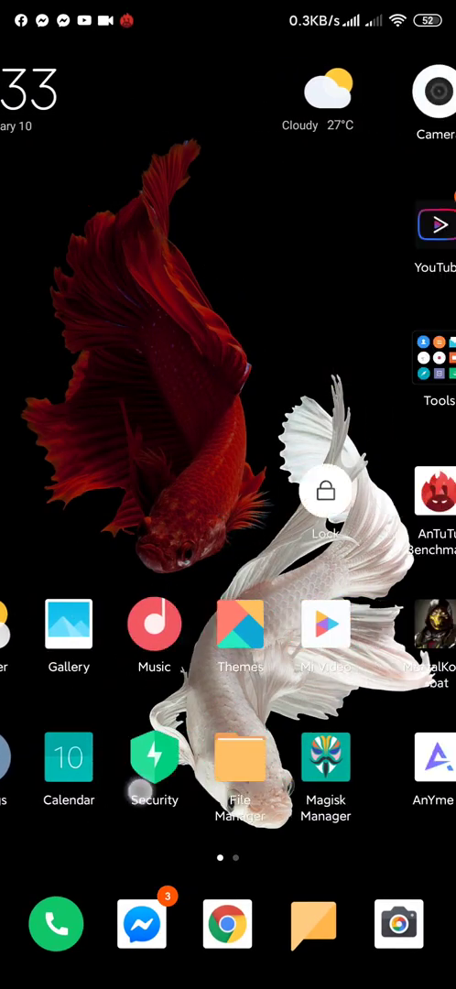
pyautogui.click(435, 95)
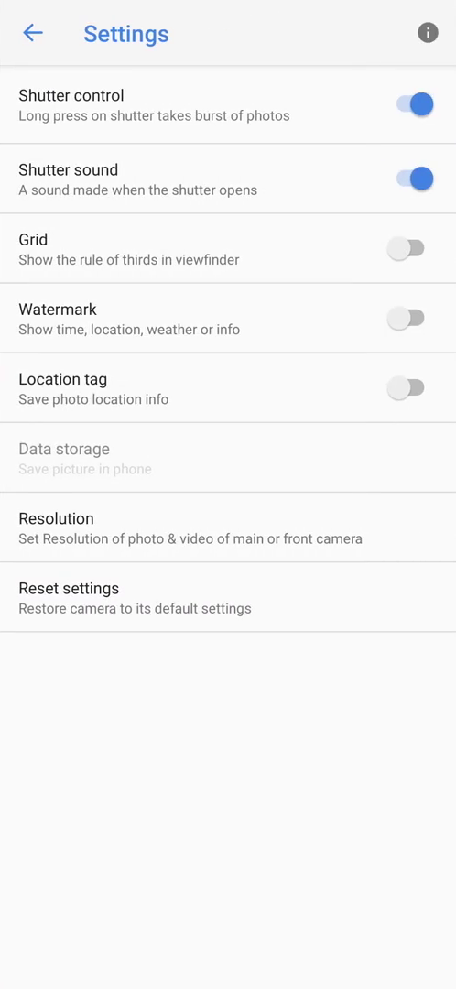
# View the Resolution page showing 16 MP back and front photos, then return home
pyautogui.click(311, 538)
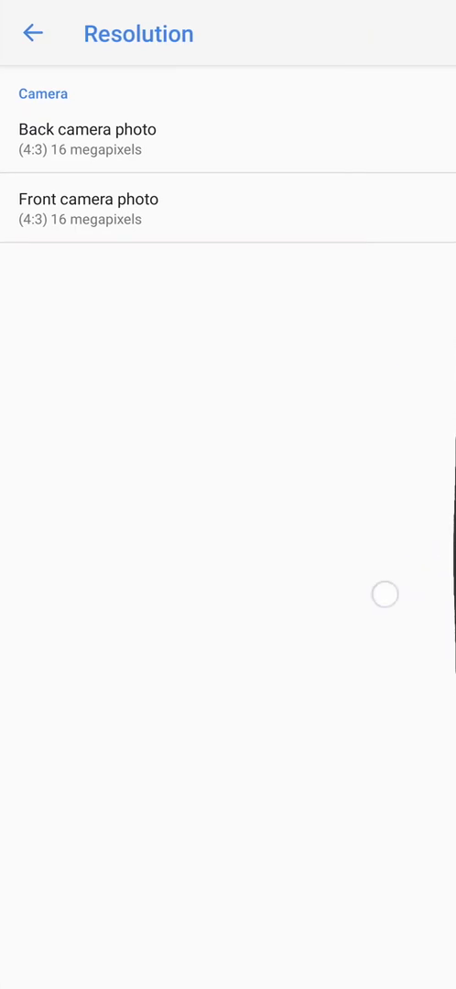
pyautogui.click(35, 33)
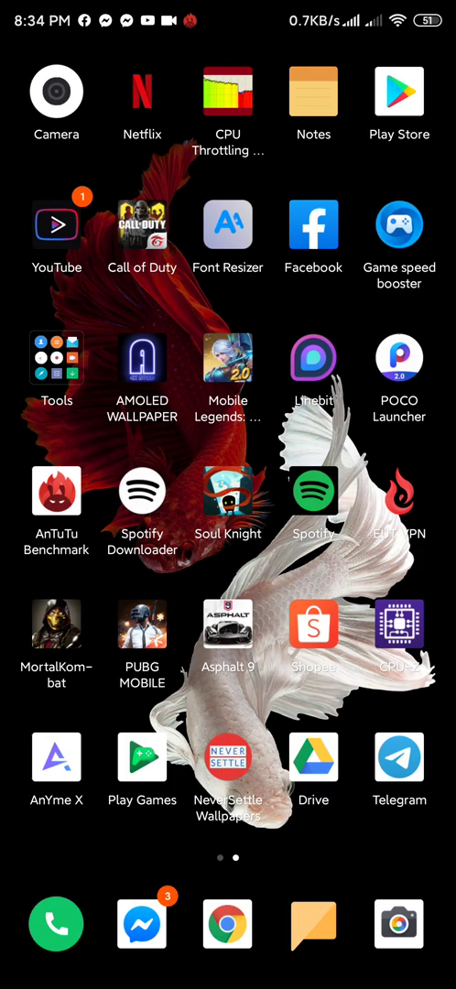
pyautogui.hscroll(3)
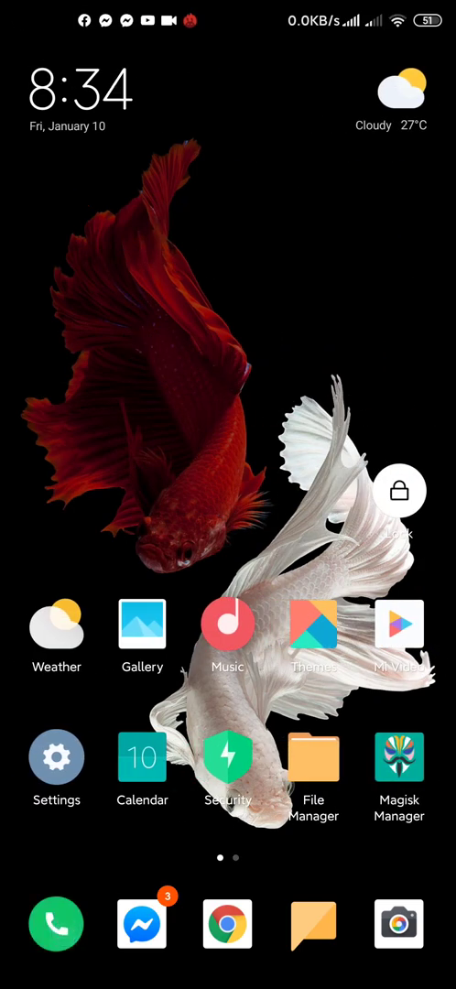
# Peek at the Music app's My music page with its empty I Like playlist and leave it
pyautogui.click(57, 923)
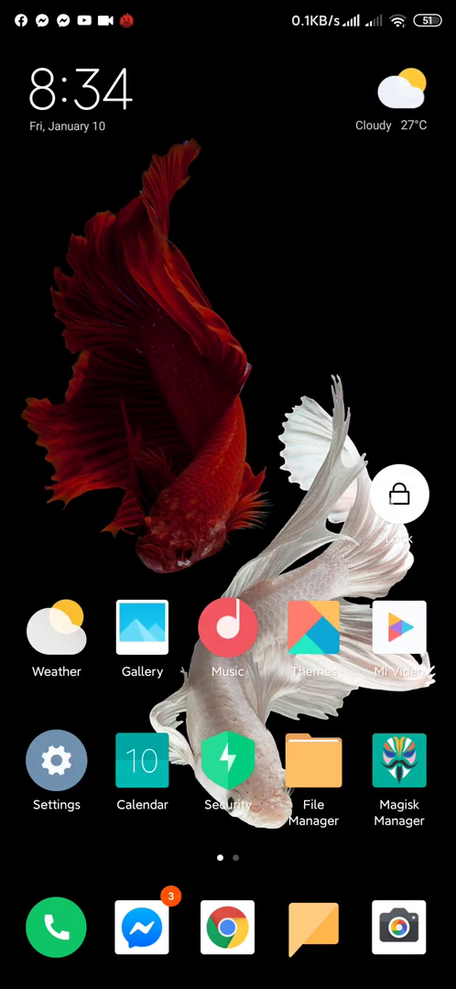
pyautogui.click(227, 626)
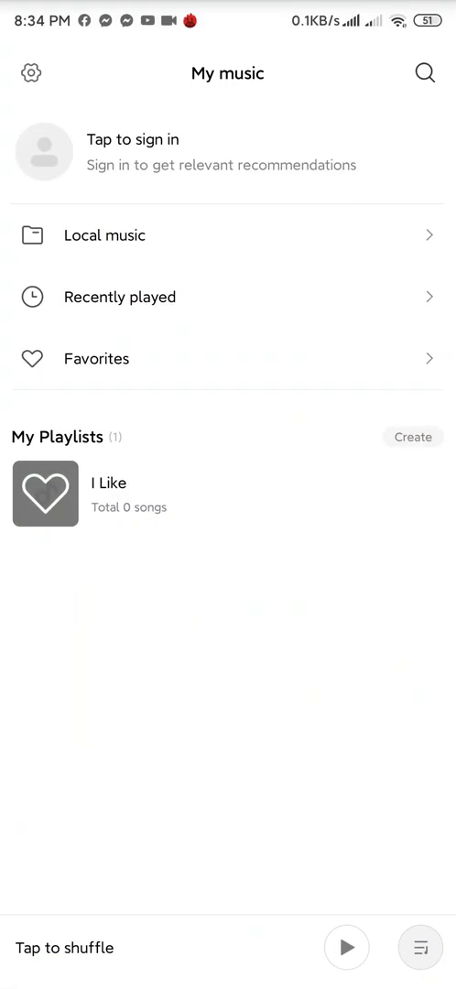
pyautogui.click(31, 74)
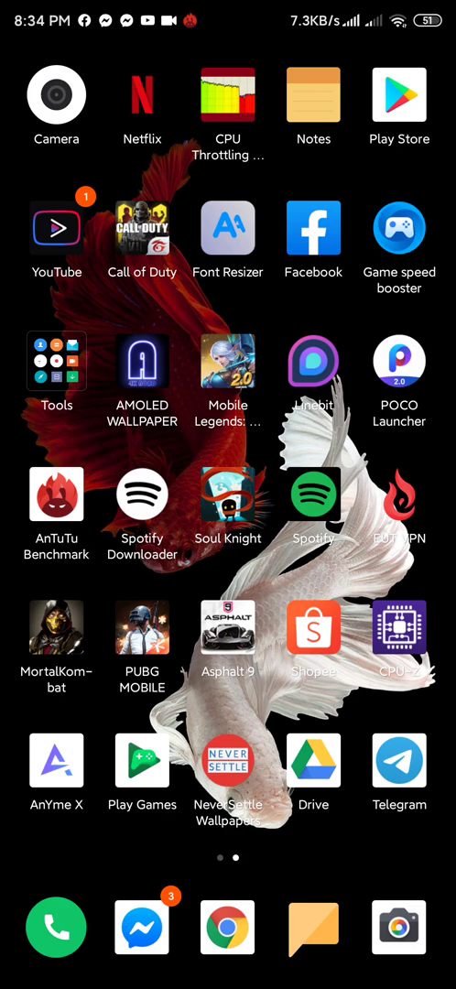
# Launch Calculator from the Tools folder and agree to its welcome privacy notice
pyautogui.click(54, 362)
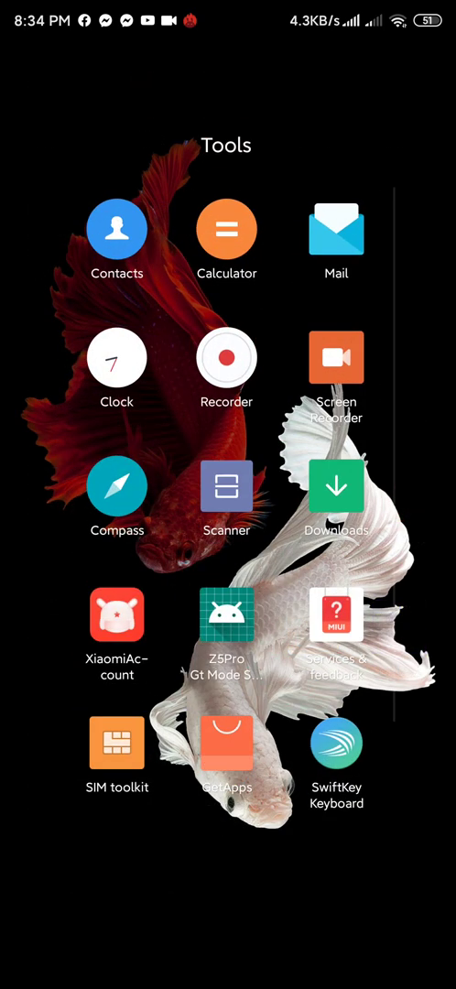
pyautogui.click(227, 228)
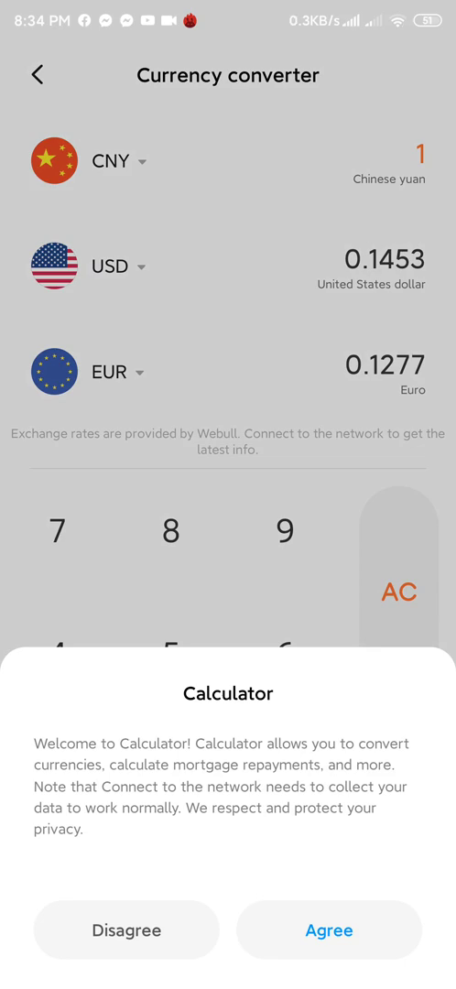
pyautogui.click(329, 930)
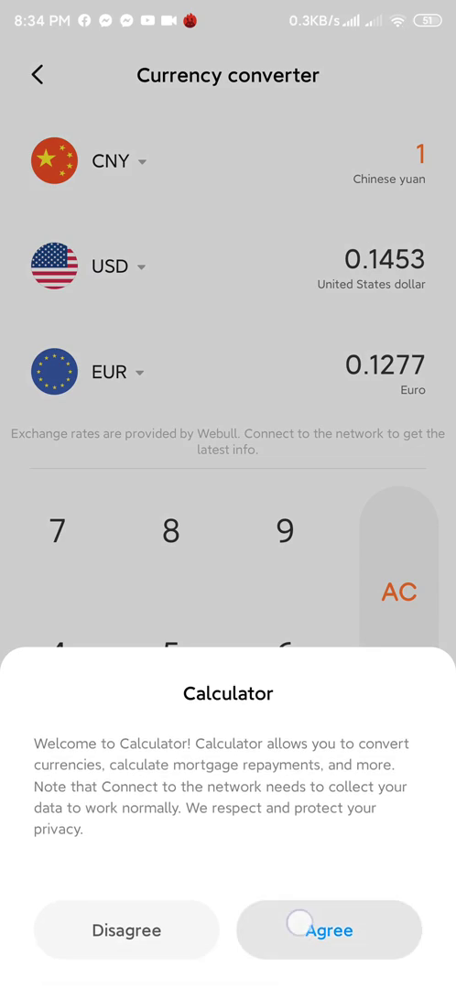
pyautogui.click(329, 930)
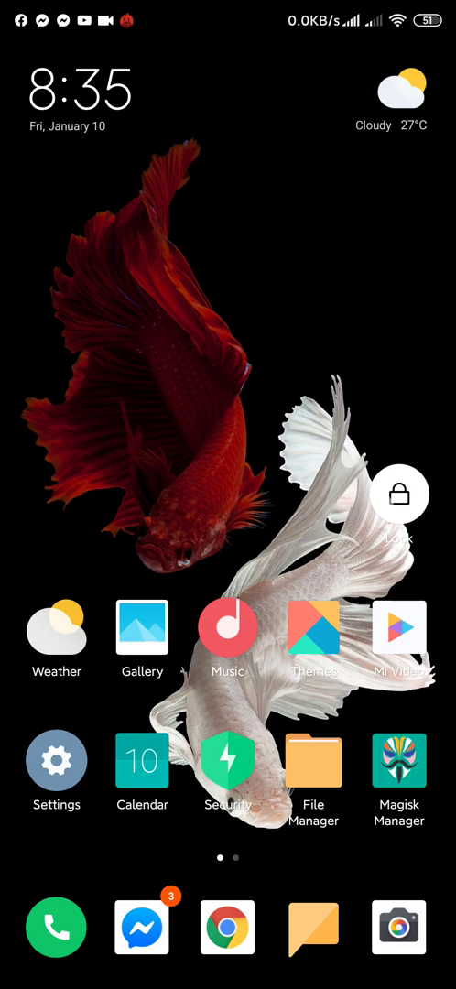
# View Screen power usage under Battery usage stats, showing 2h 59m 32s on-time at 51%
pyautogui.hscroll(-3)
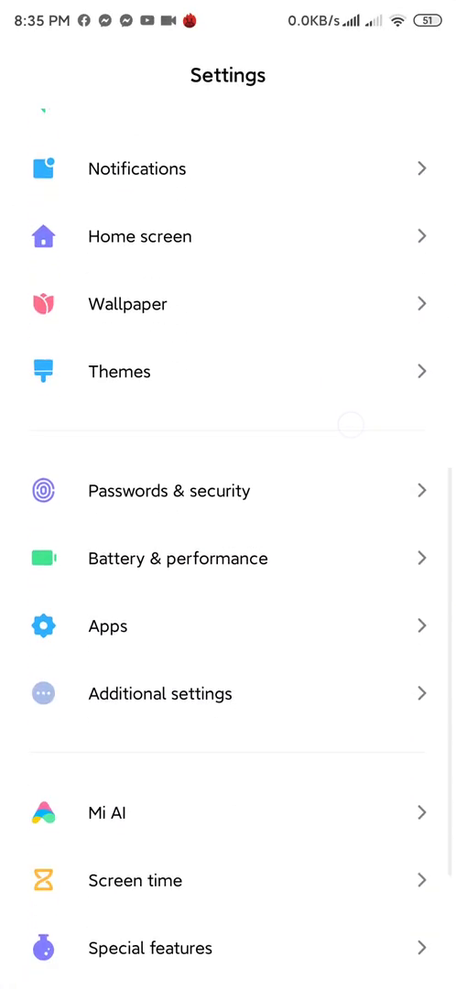
pyautogui.click(178, 559)
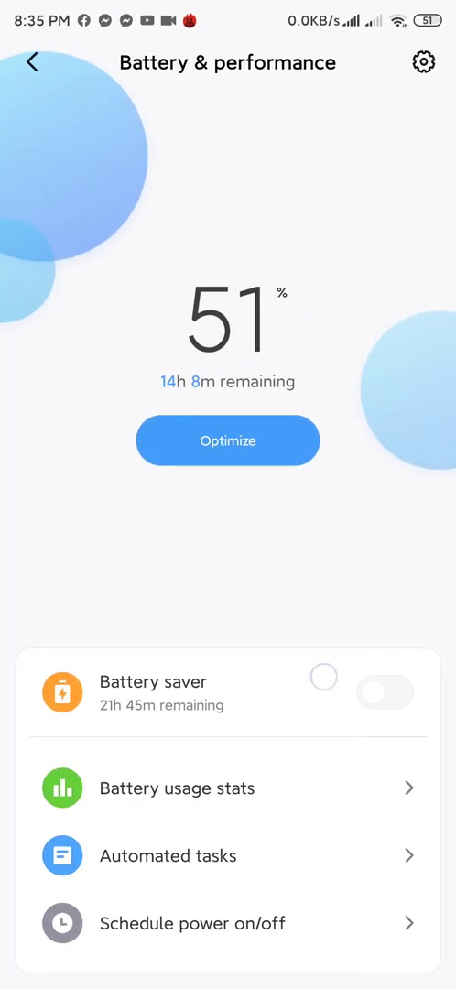
pyautogui.click(176, 788)
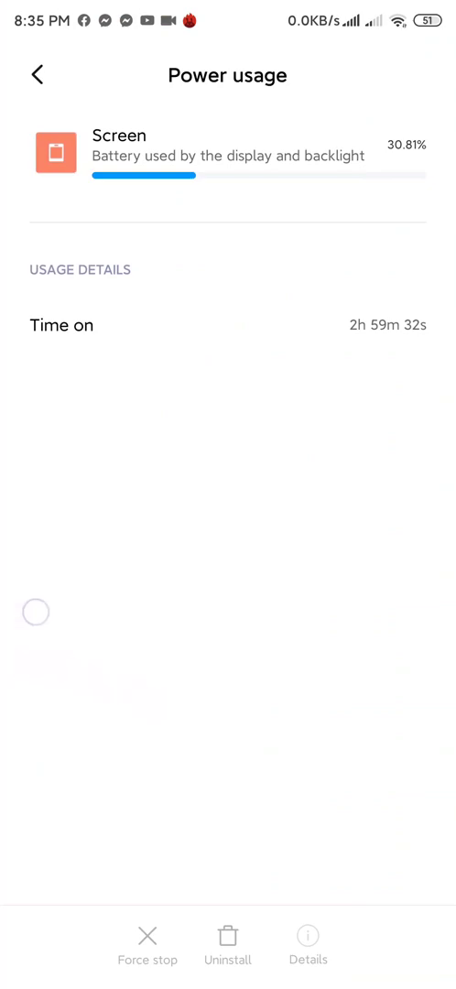
pyautogui.press('recent_apps')
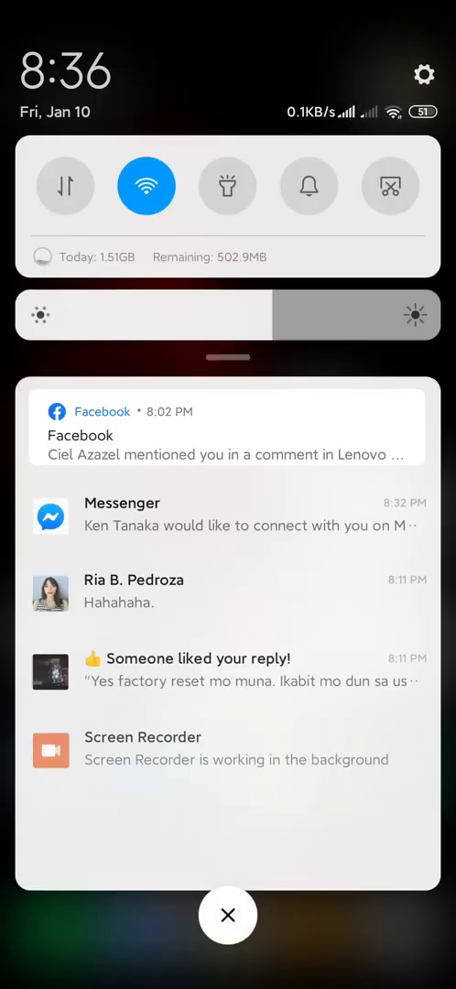
# Recheck Screen power usage, now showing 3h 0m 21s on-time, and leave the details
pyautogui.click(428, 69)
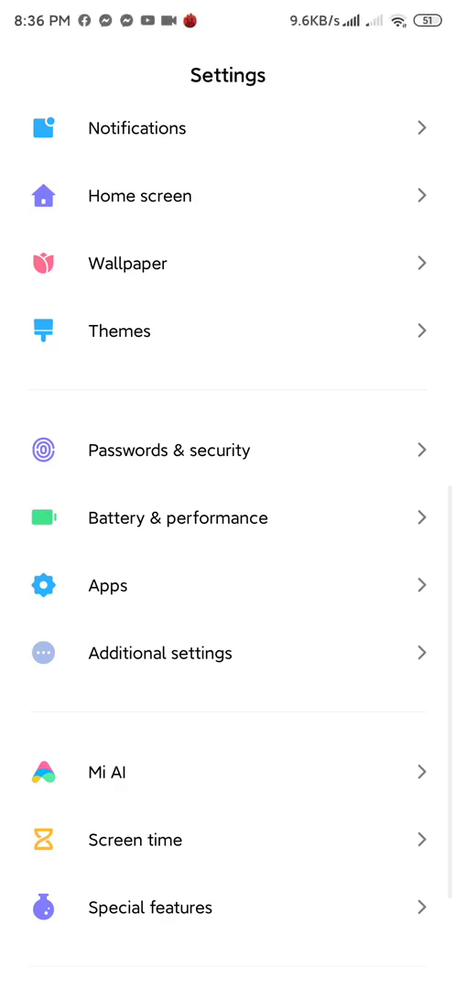
pyautogui.click(178, 516)
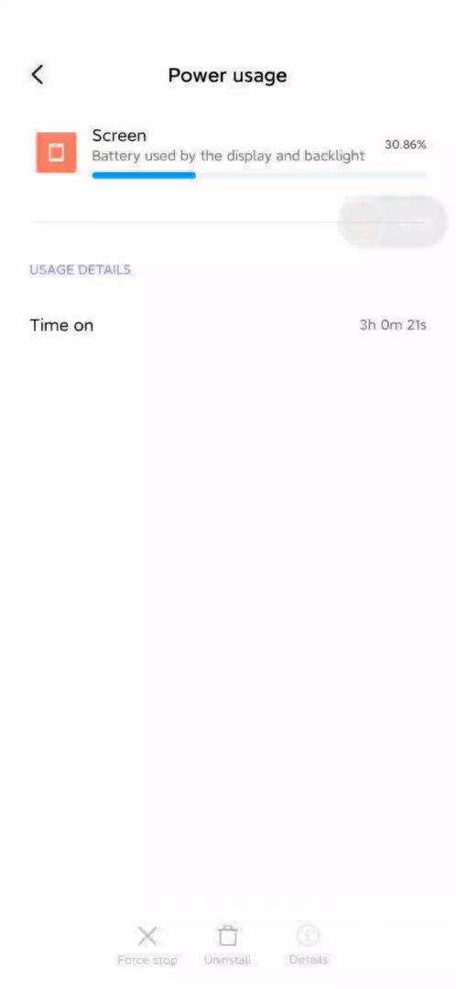
pyautogui.scroll(-3)
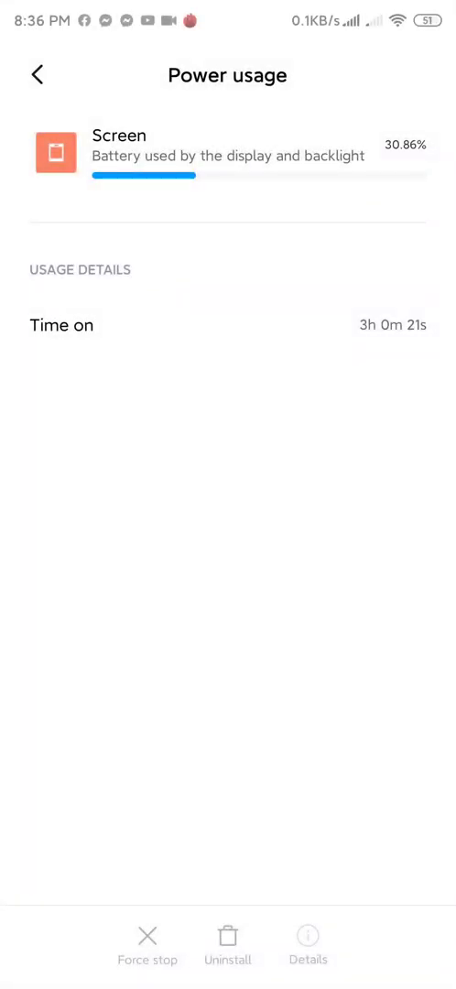
pyautogui.click(36, 74)
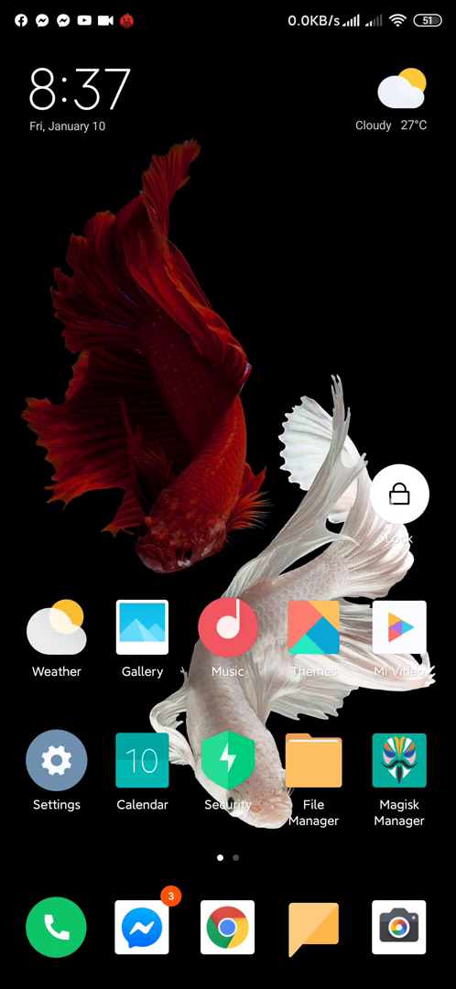
# Drag the Control Center brightness slider down close to its minimum
pyautogui.hscroll(-3)
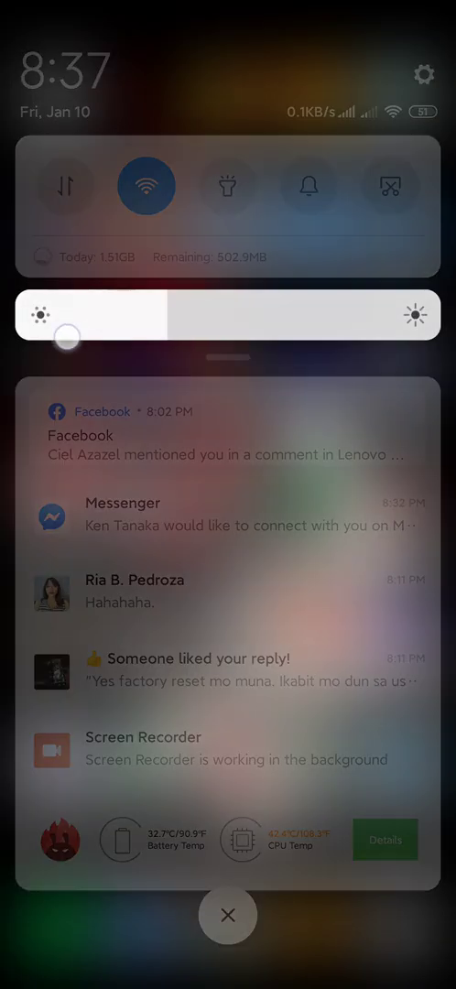
pyautogui.click(227, 916)
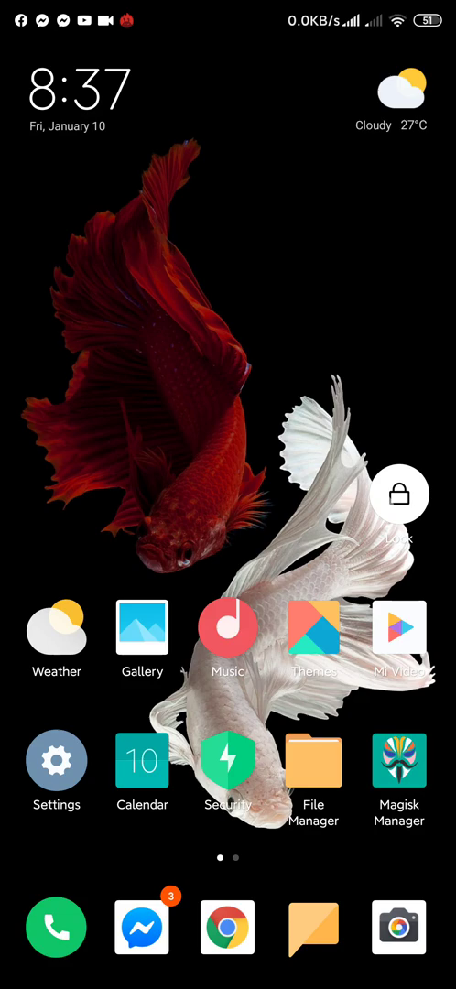
pyautogui.scroll(-3)
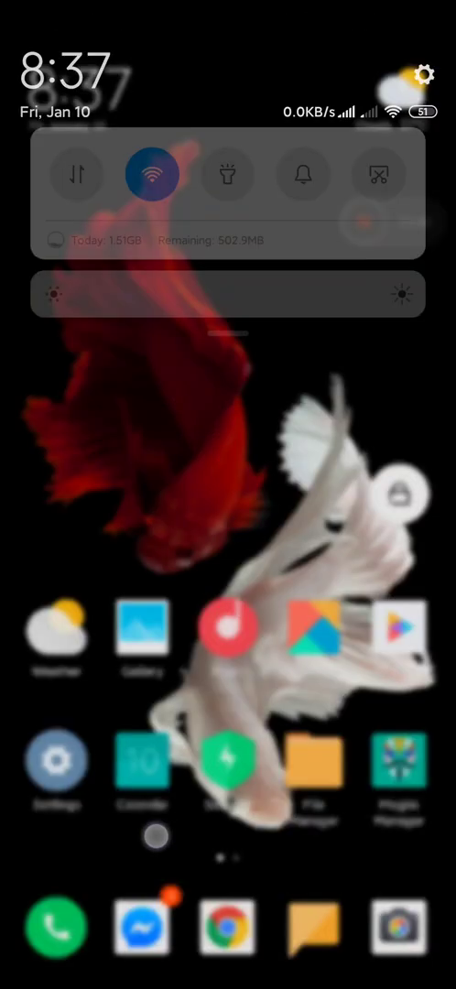